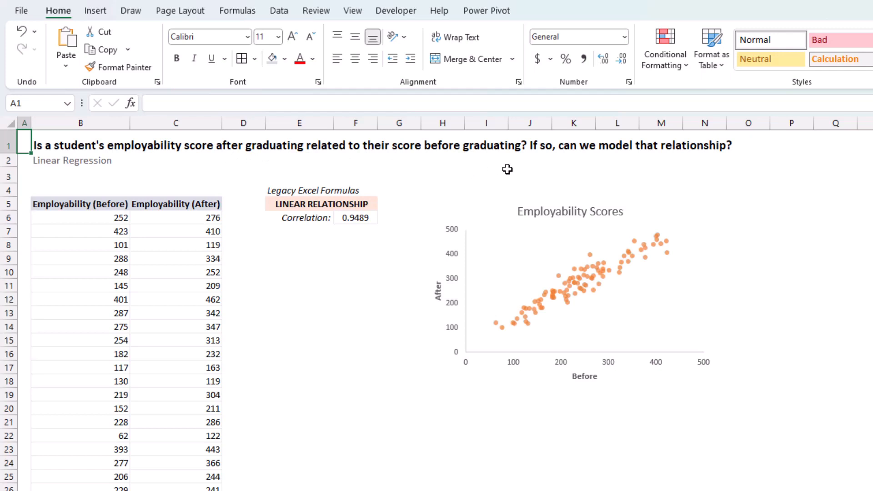
mouse_move(712, 167)
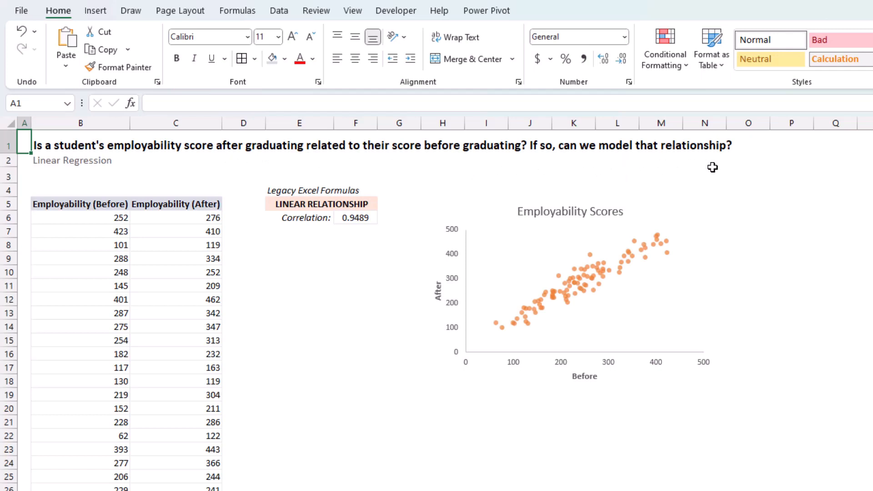
mouse_move(557, 142)
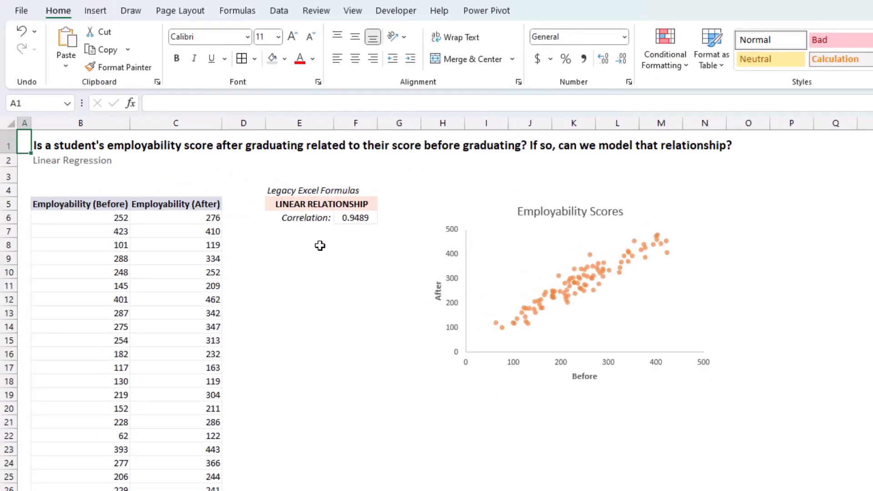
- Add a trendline to the scatter chart's score points from the series right-click menu
click(355, 217)
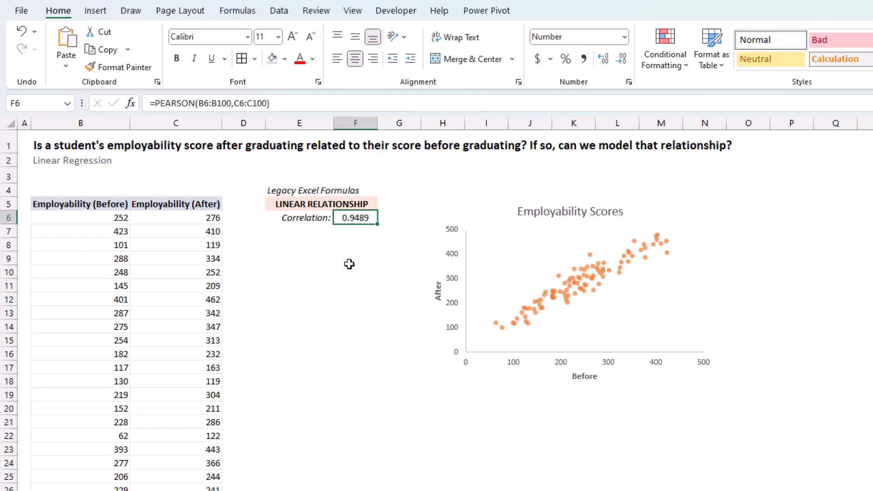
mouse_move(388, 246)
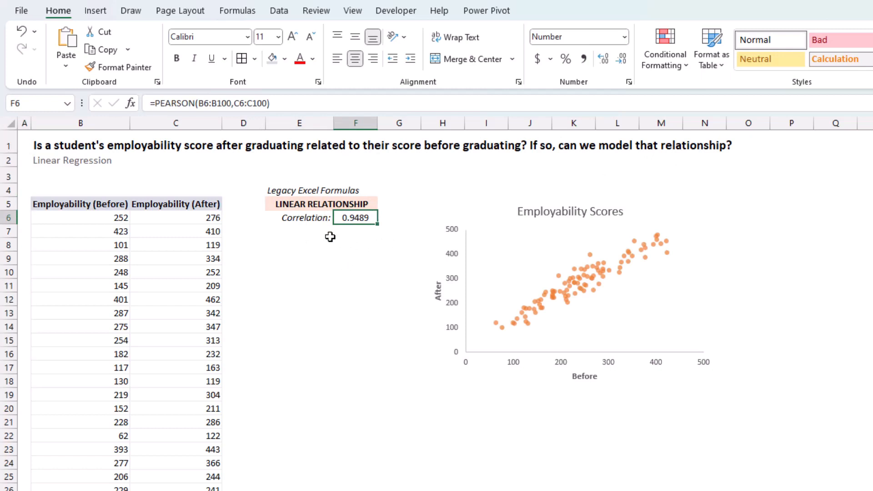
mouse_move(477, 216)
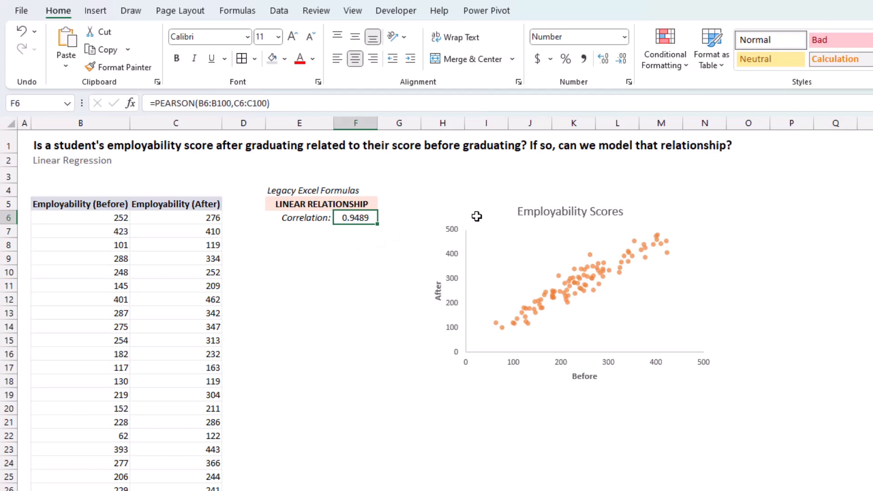
mouse_move(672, 362)
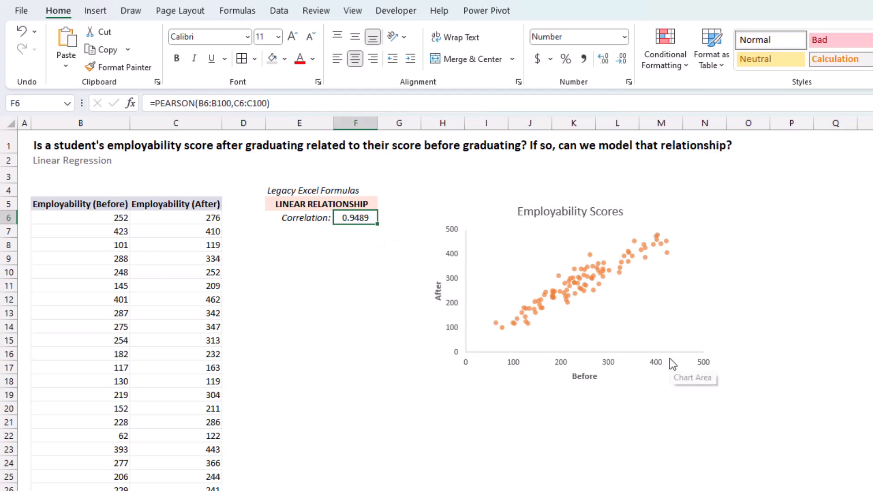
mouse_move(602, 393)
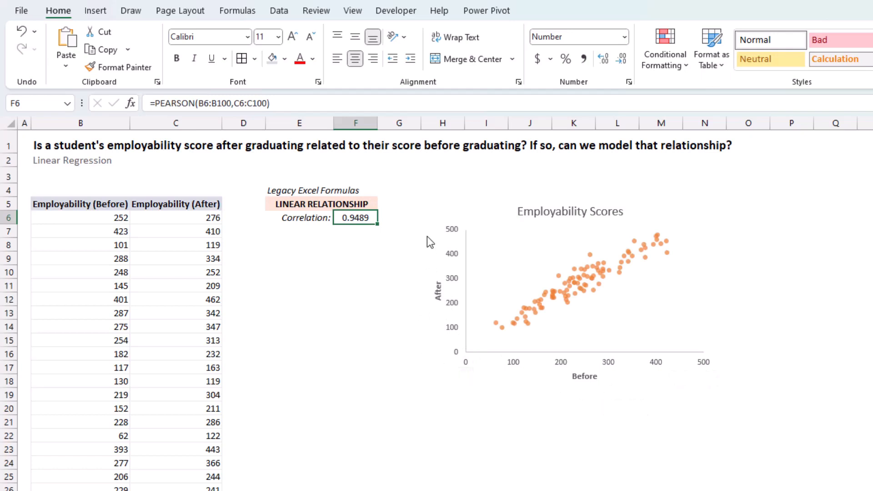
mouse_move(449, 367)
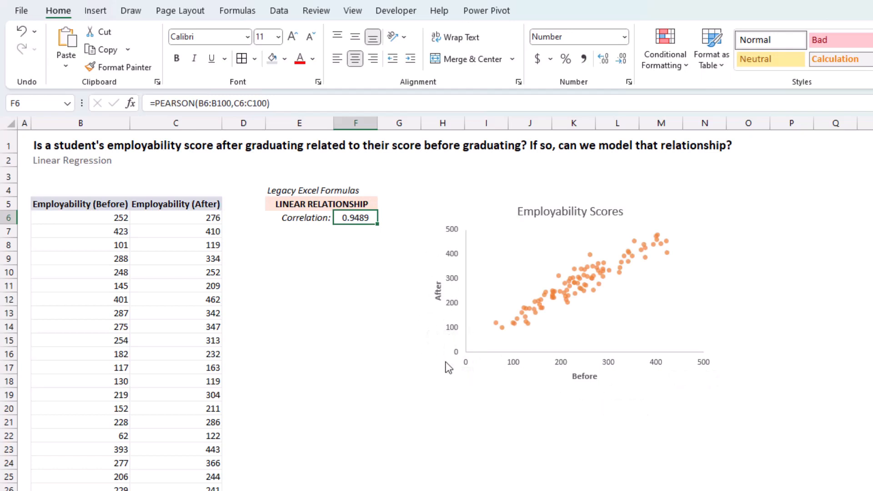
mouse_move(652, 264)
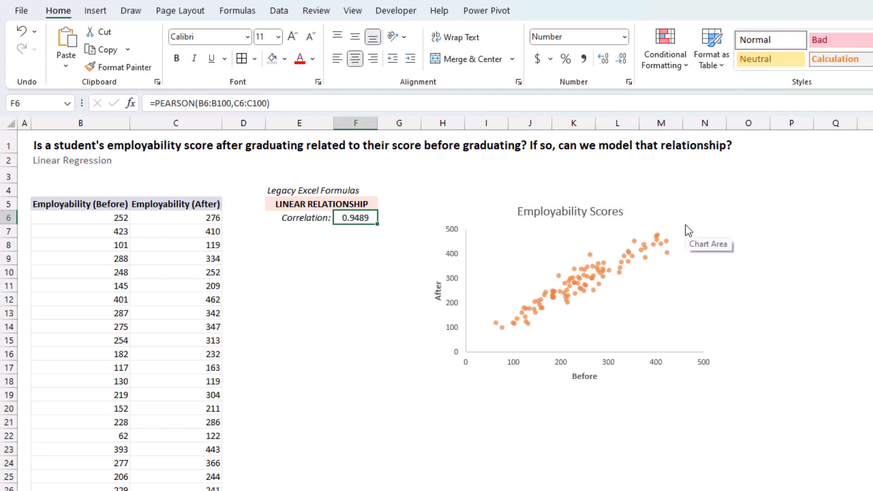
mouse_move(486, 297)
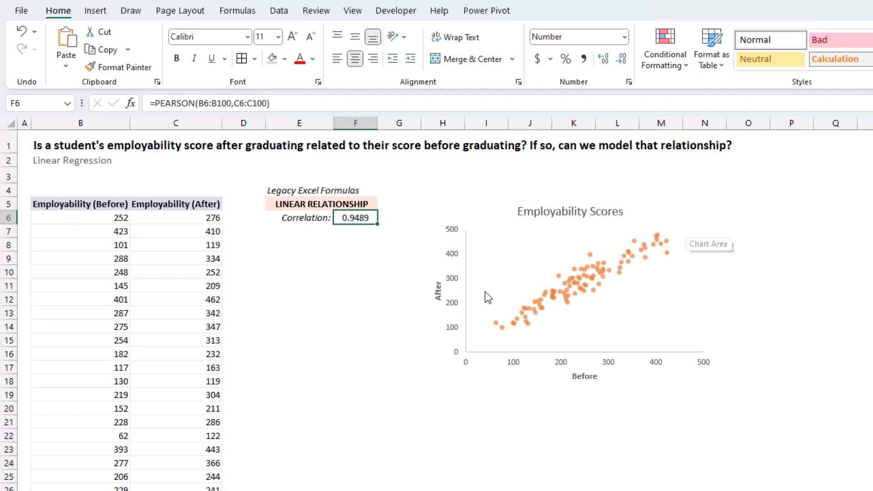
mouse_move(582, 282)
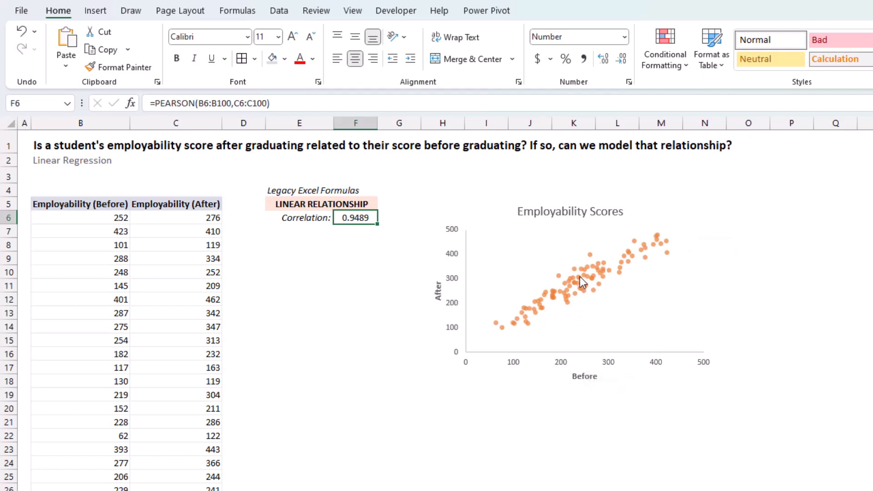
right_click(584, 273)
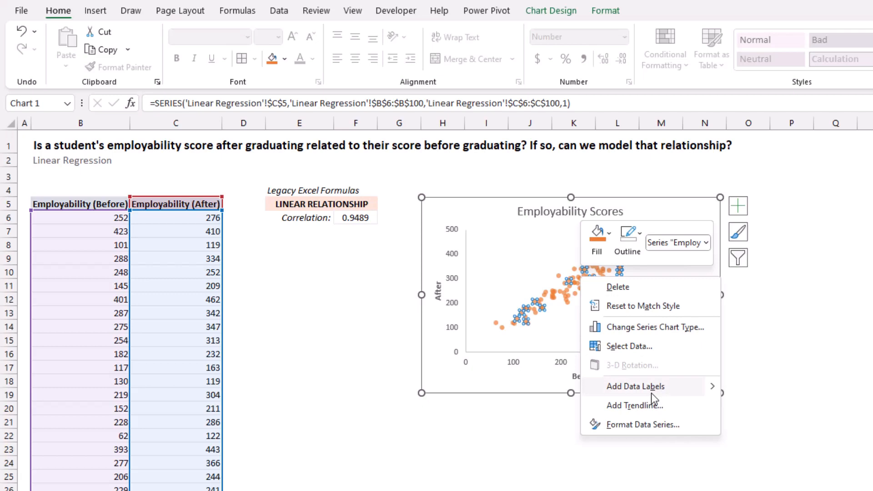
click(635, 405)
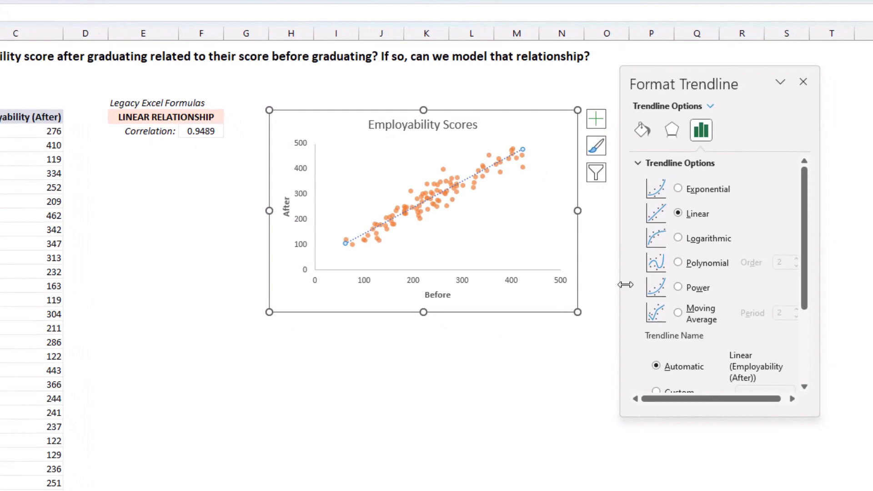
- Display the trendline equation y = 1.0326x + 41.63 on the chart
scroll(down, 3)
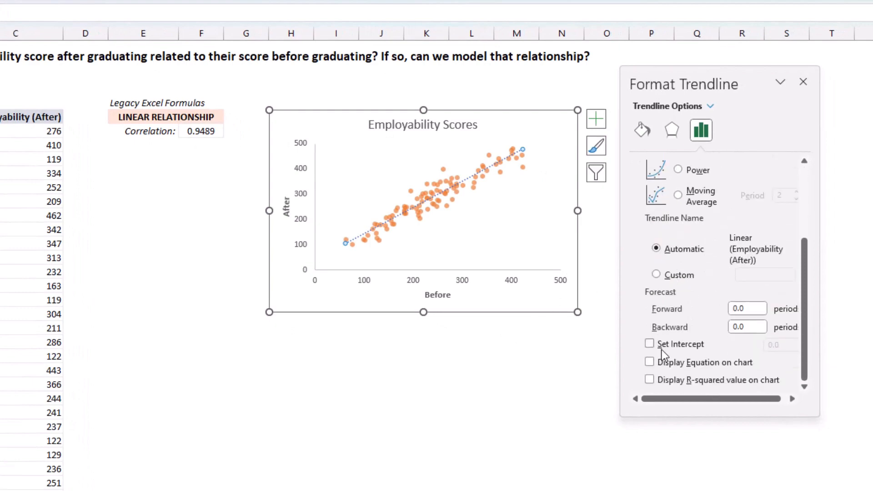
mouse_move(695, 368)
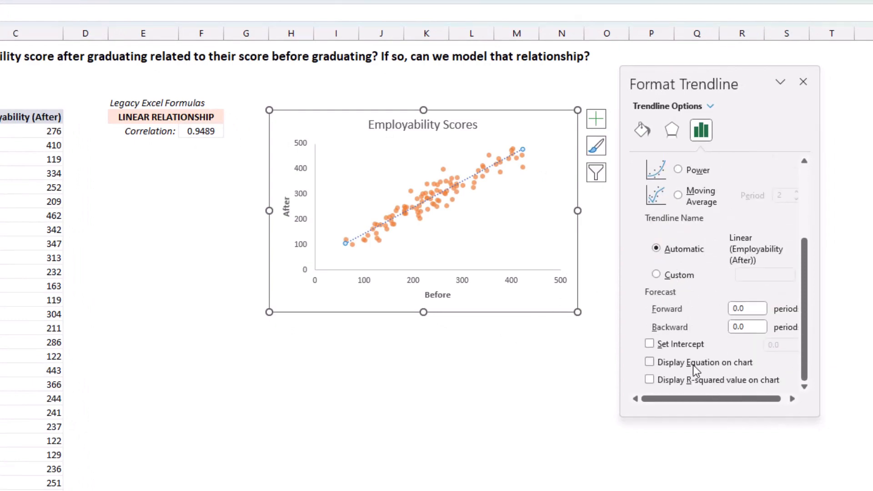
click(649, 362)
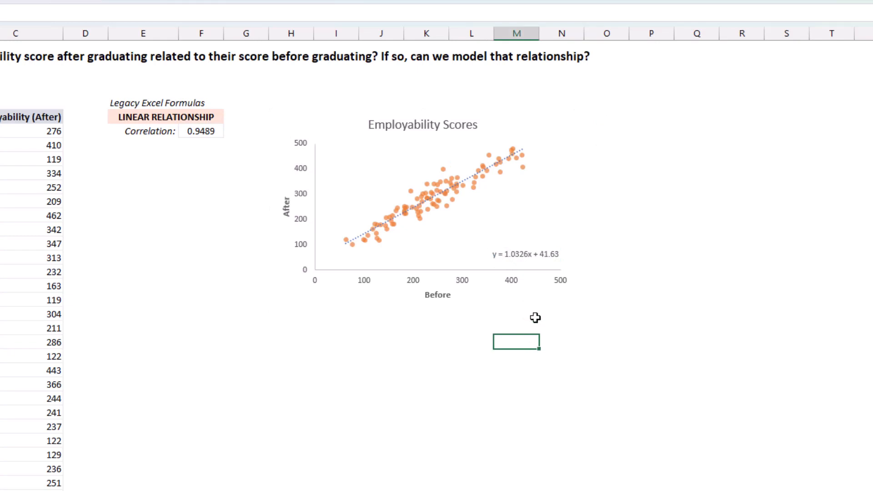
mouse_move(518, 273)
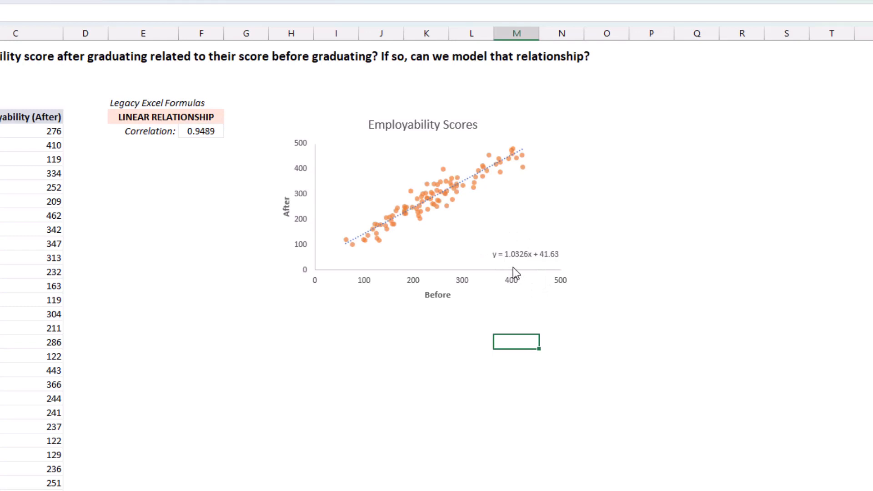
mouse_move(516, 273)
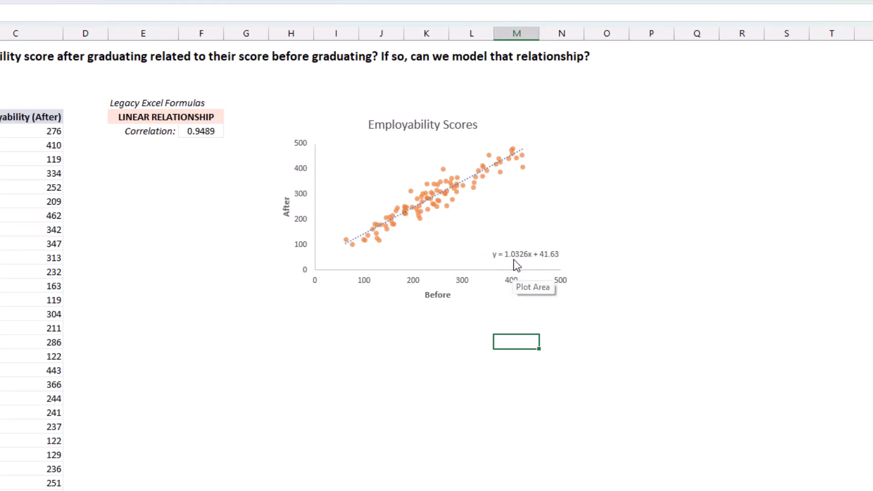
mouse_move(520, 268)
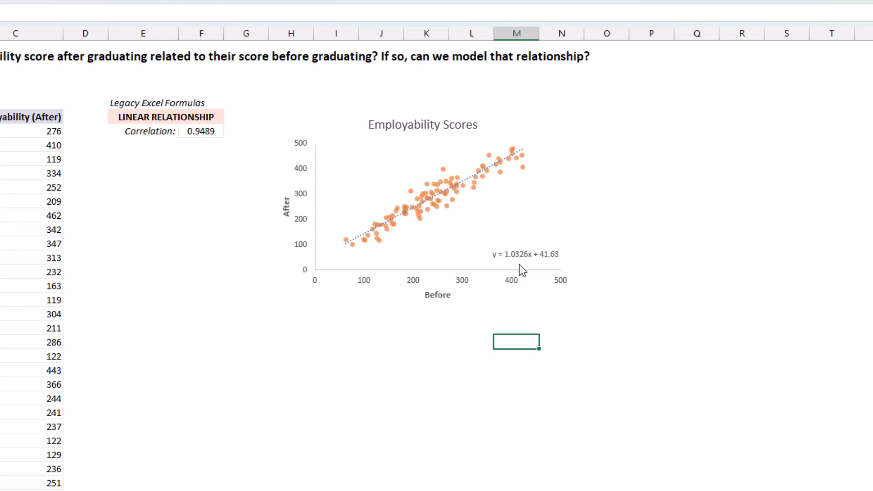
mouse_move(565, 272)
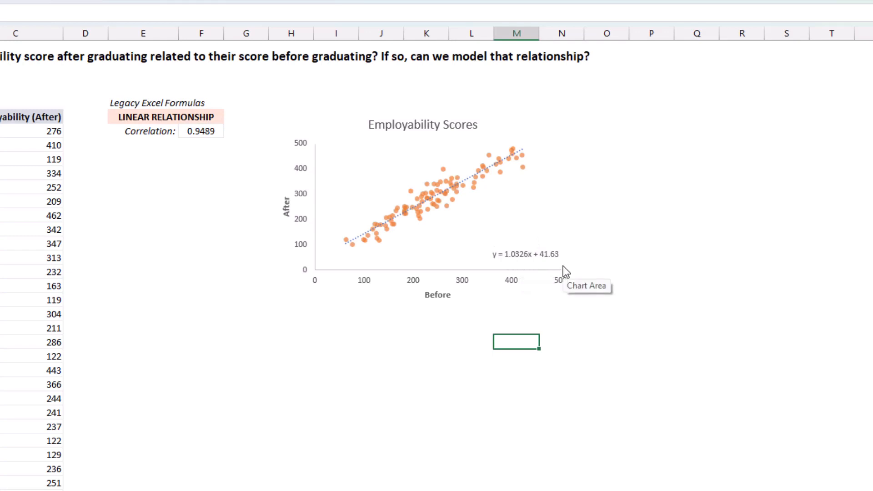
mouse_move(426, 290)
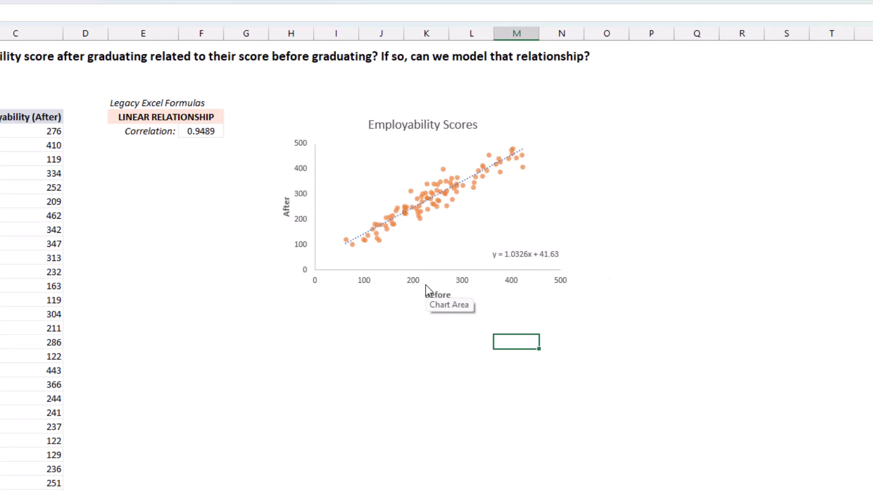
mouse_move(447, 321)
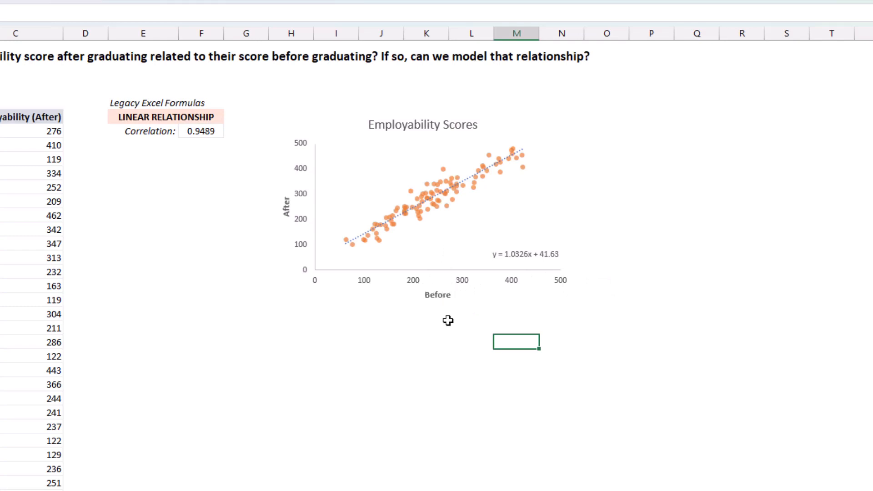
mouse_move(412, 286)
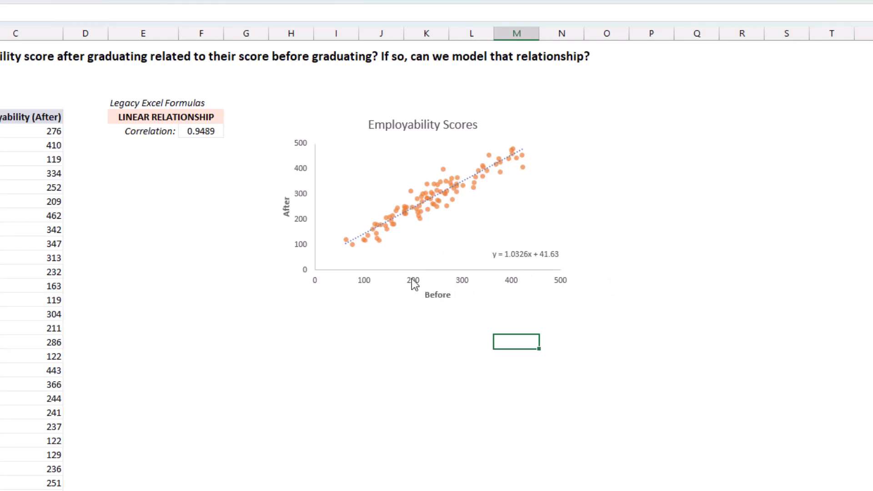
mouse_move(298, 175)
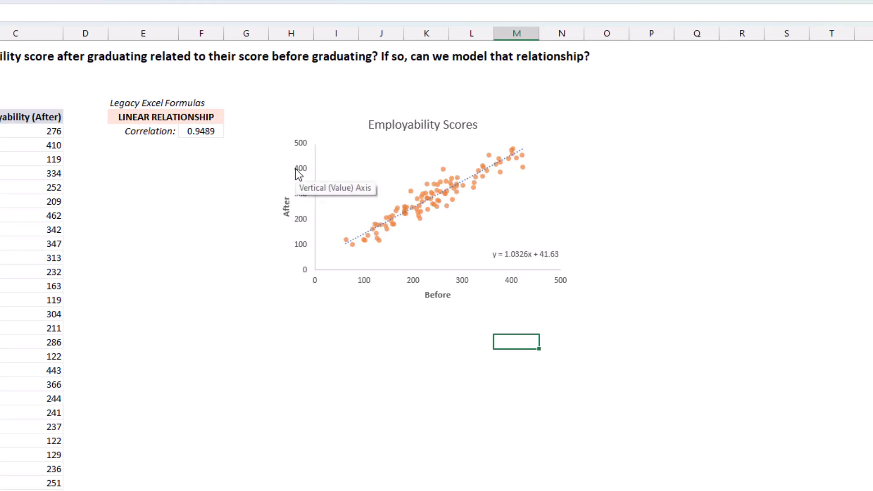
mouse_move(593, 241)
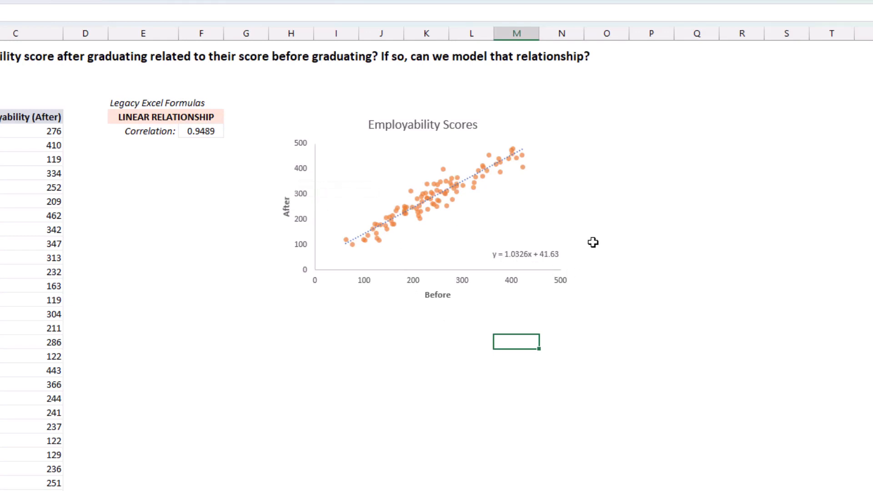
mouse_move(581, 288)
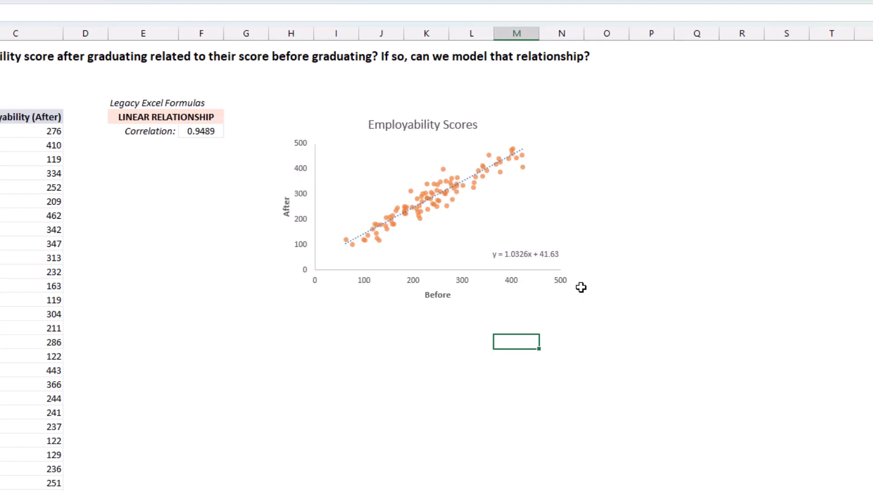
- Switch to the worksheet with the Regression Model and Prediction tables
click(732, 473)
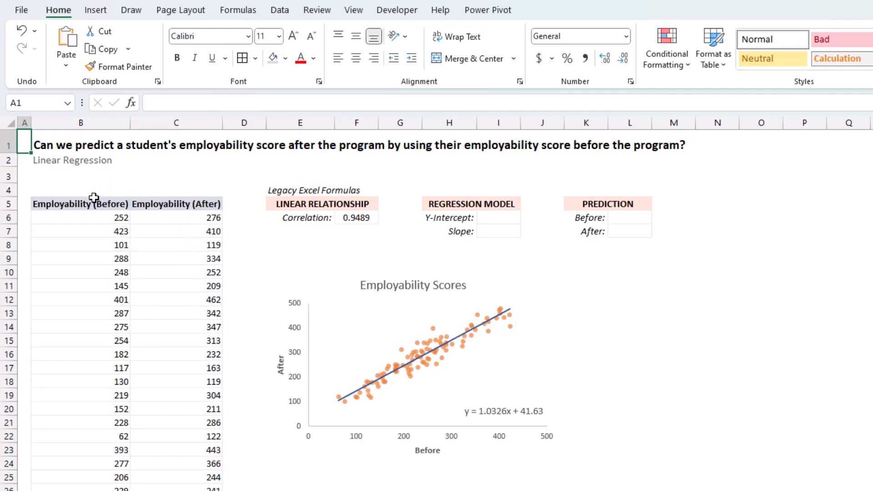
click(357, 217)
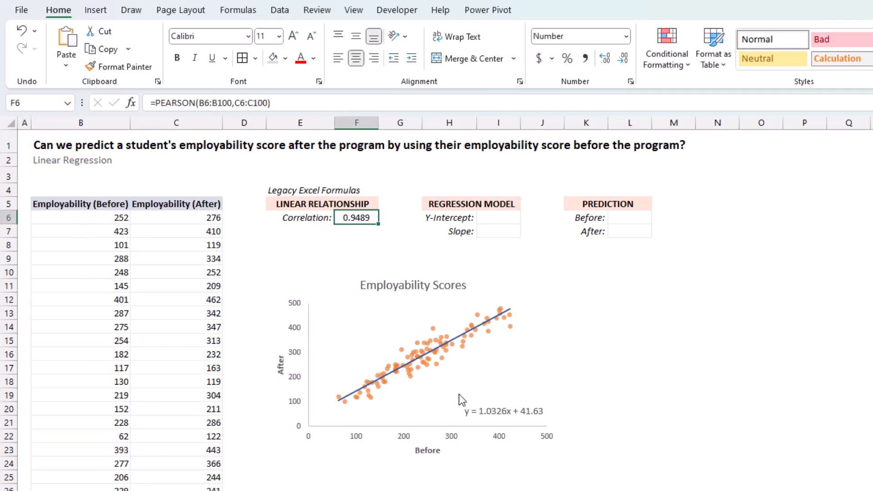
mouse_move(552, 421)
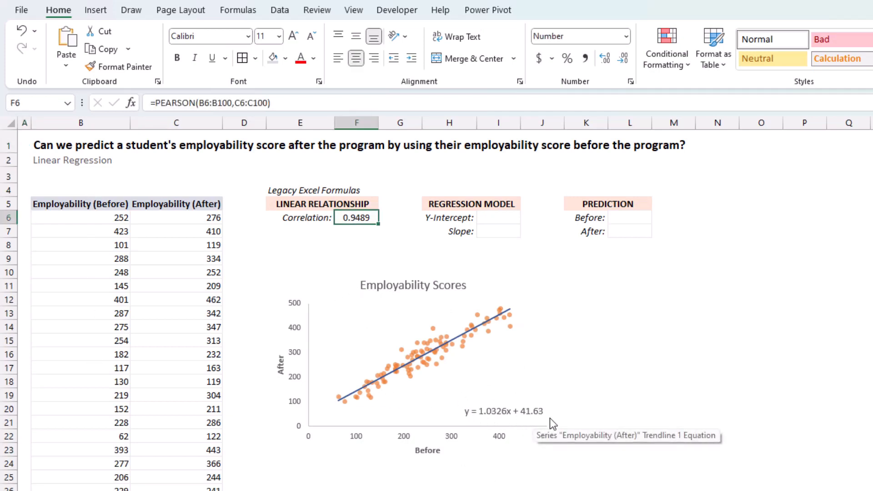
mouse_move(514, 449)
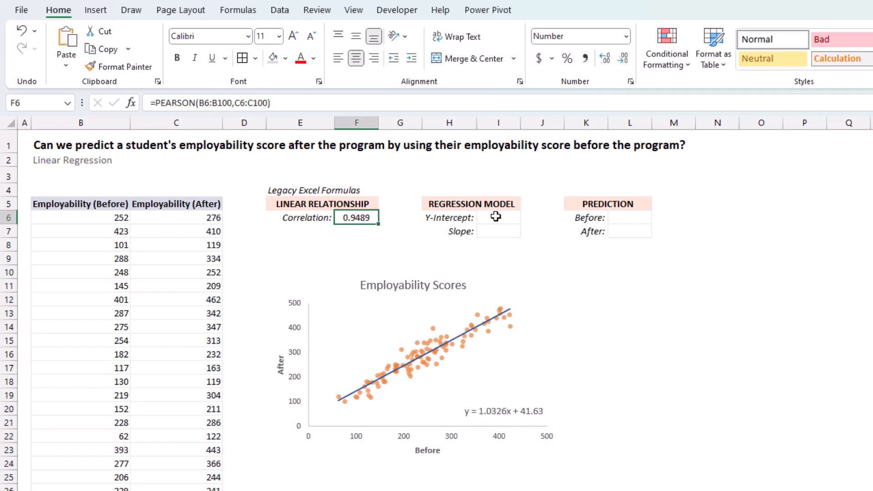
click(496, 218)
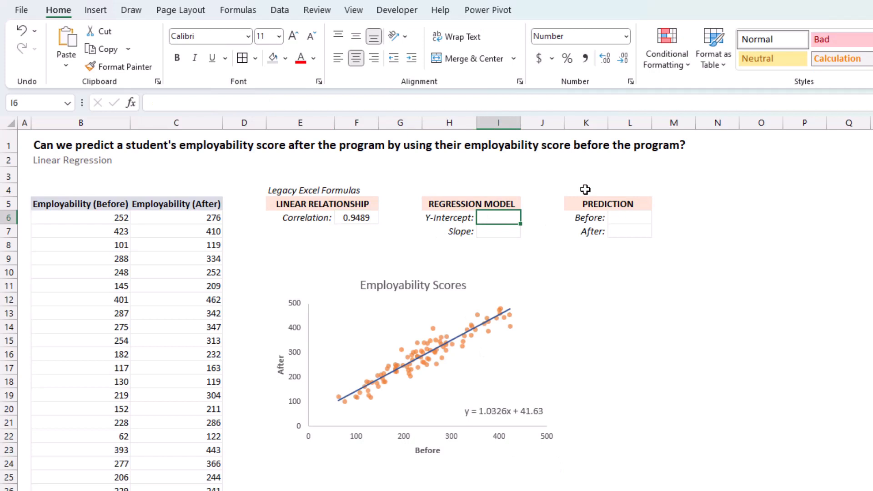
- Enter =INTERCEPT over the after and before score ranges in I6, returning 41.63, and begin the SLOPE formula
text(=INTERCEPT()
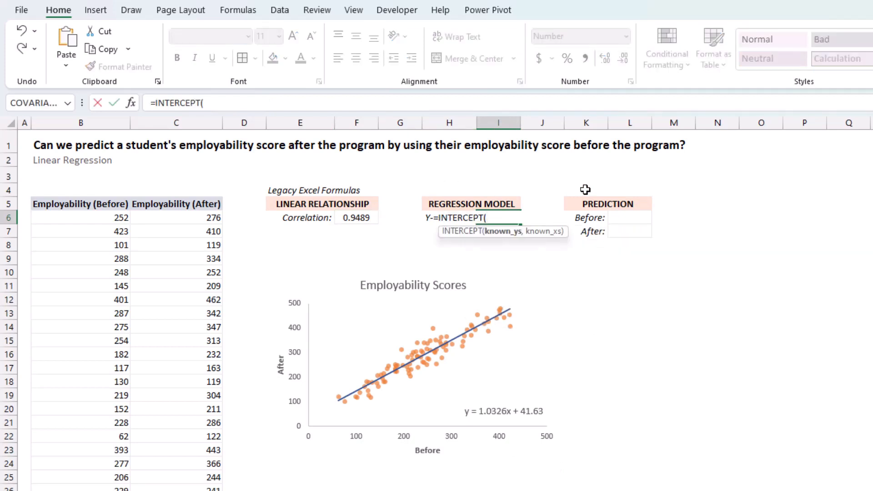
click(80, 217)
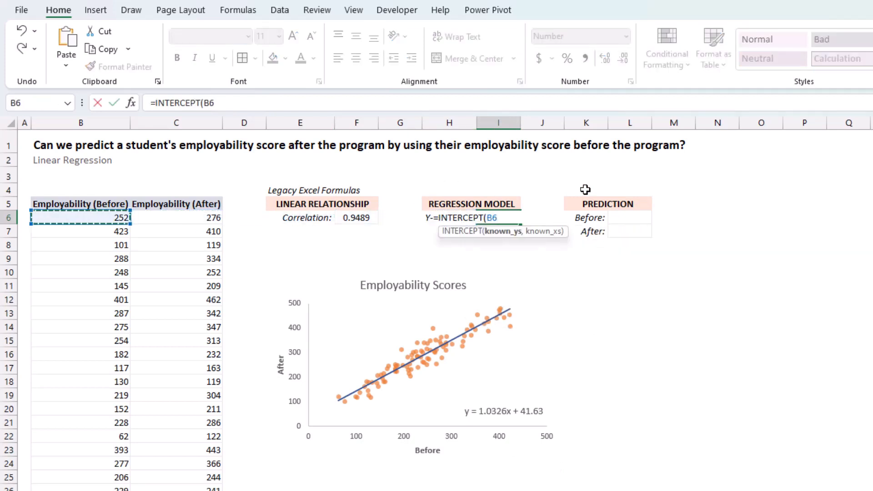
click(176, 218)
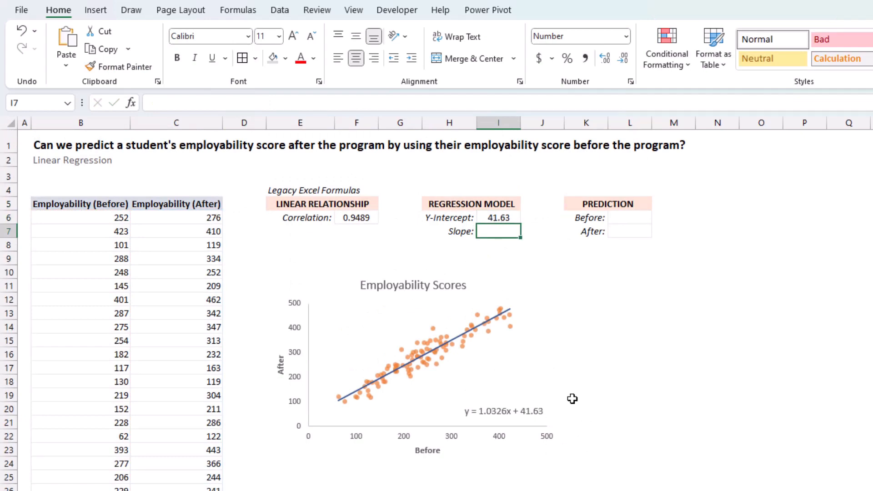
text(=s)
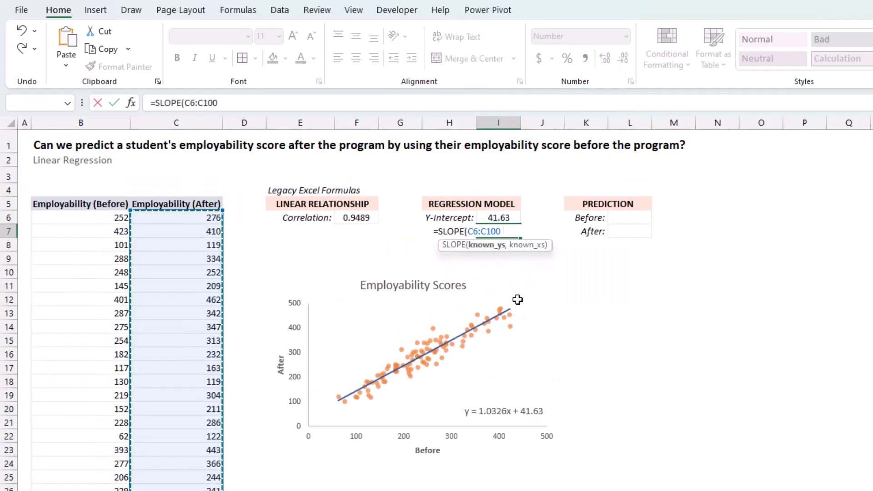
- Complete the SLOPE formula with the before scores, giving 1.0326, and enter 200 as the Before prediction
click(80, 217)
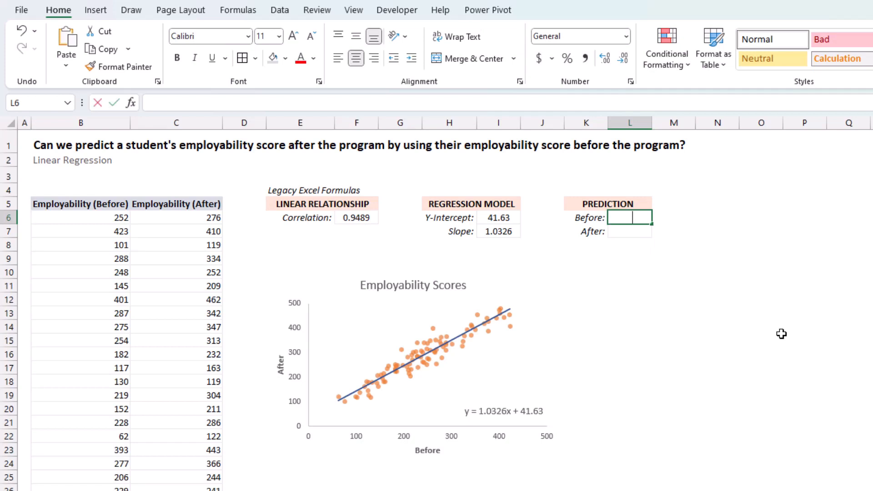
text(200)
click(629, 231)
text(=L6)
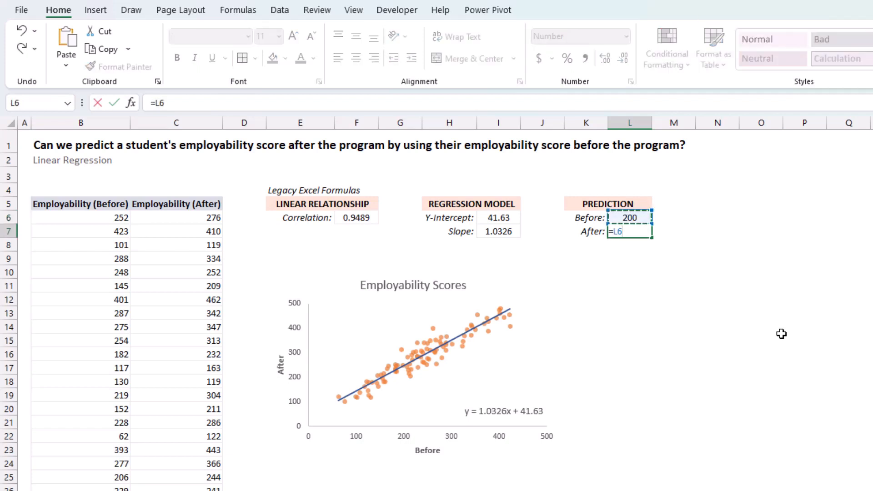
- Finish the =L6*I7+I6 prediction formula, returning 248.1 for a before score of 200
text(*)
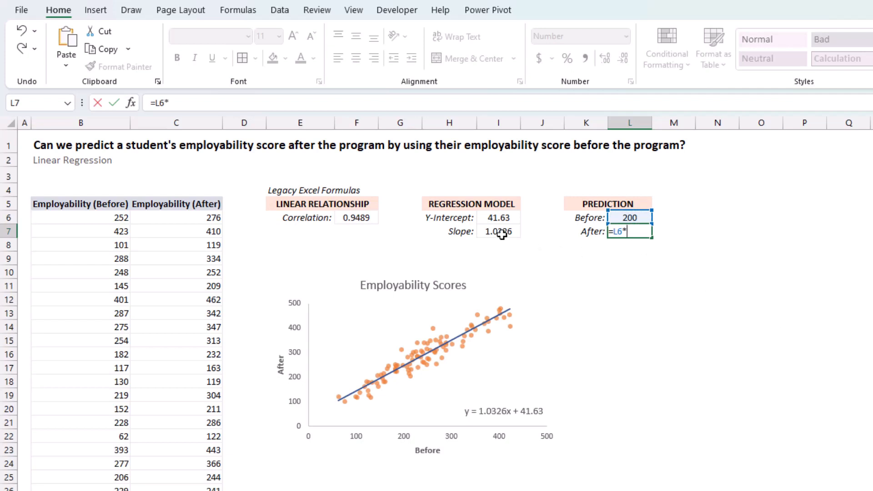
click(499, 231)
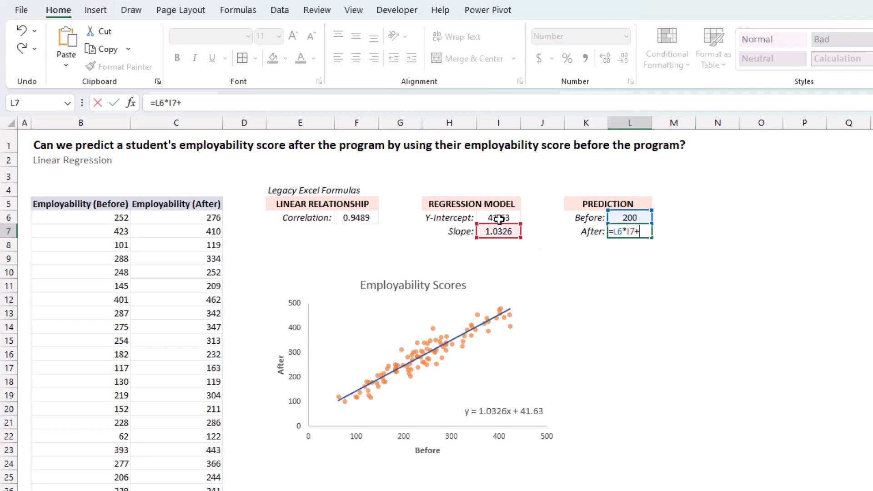
key(enter)
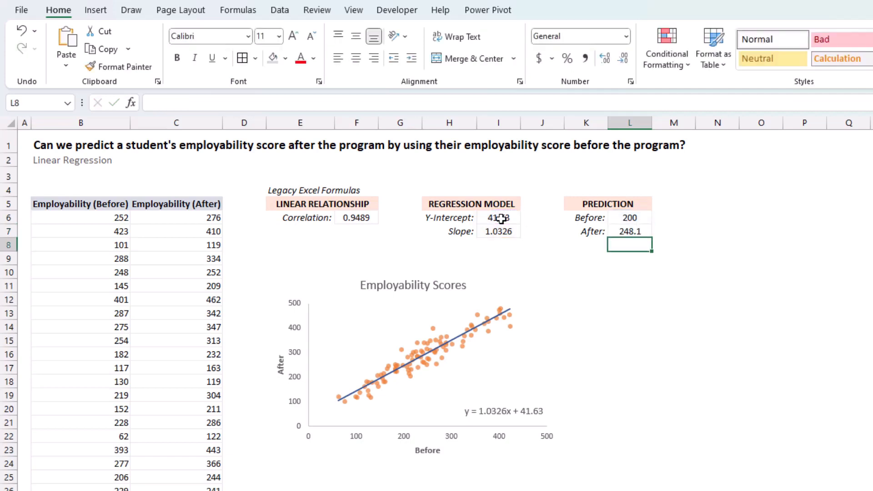
mouse_move(633, 285)
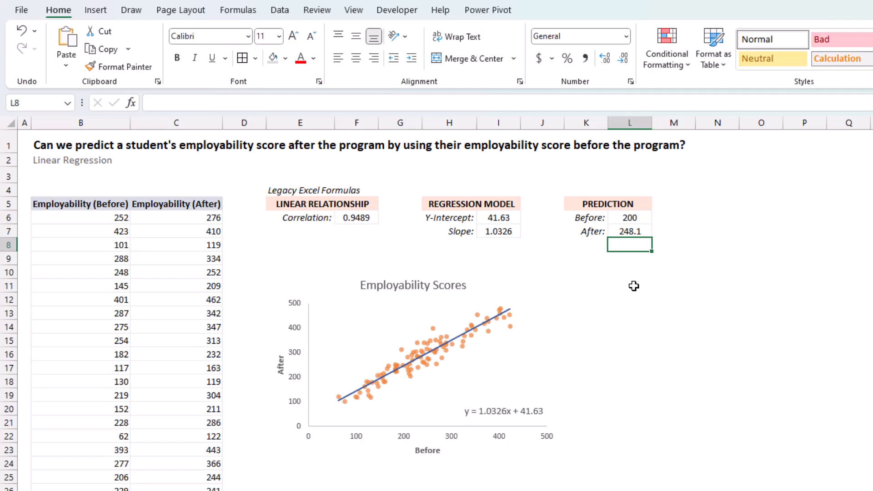
click(630, 231)
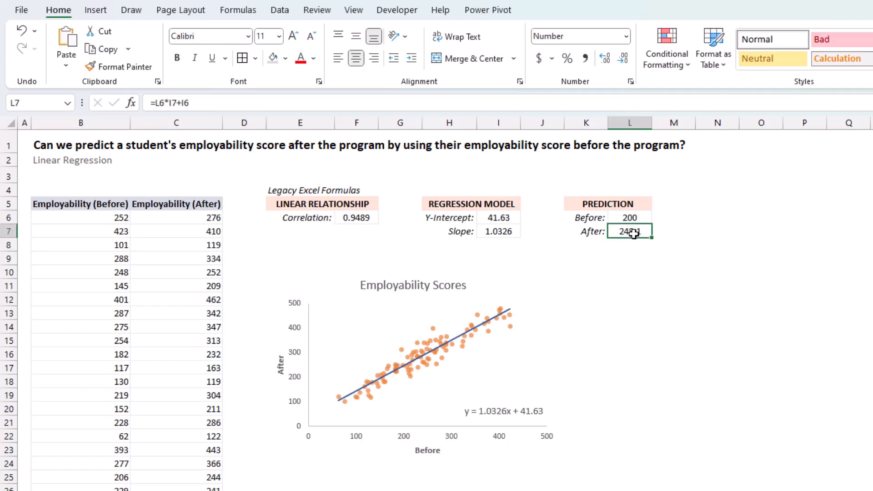
- Rebuild the After prediction with FORECAST.LINEAR using L6 and the after and before score ranges
text(=fore)
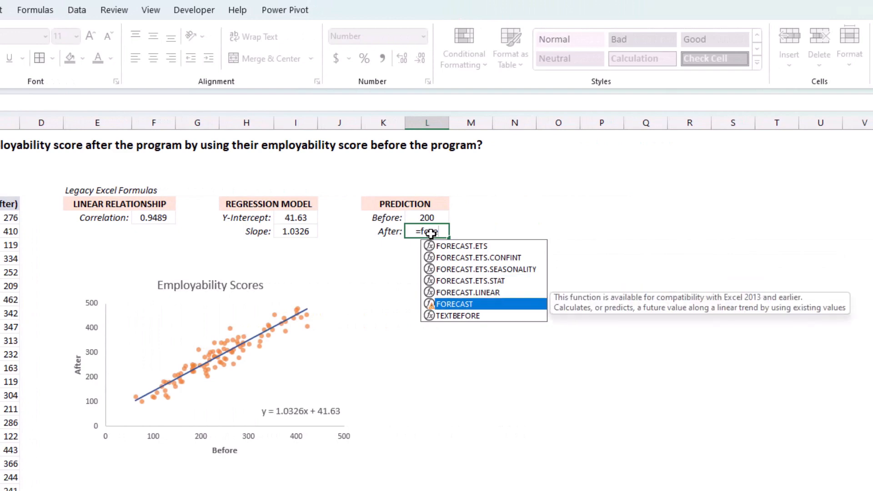
text(ore)
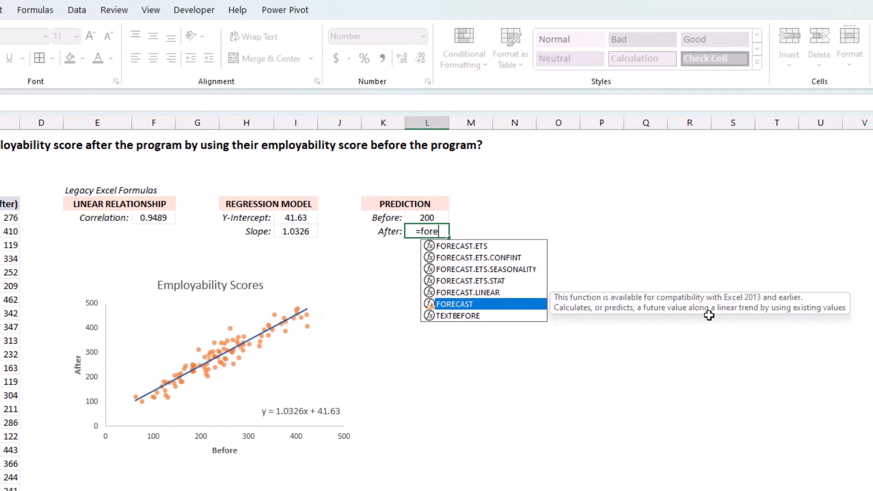
mouse_move(782, 313)
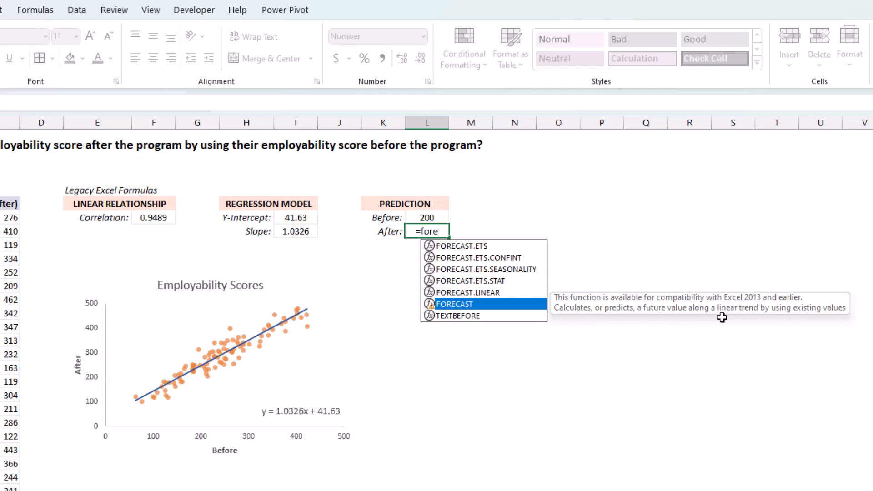
mouse_move(467, 292)
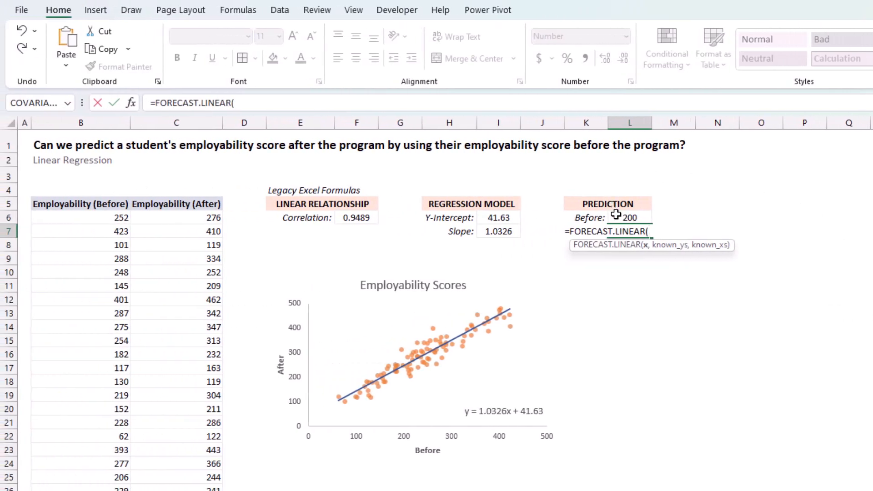
click(622, 218)
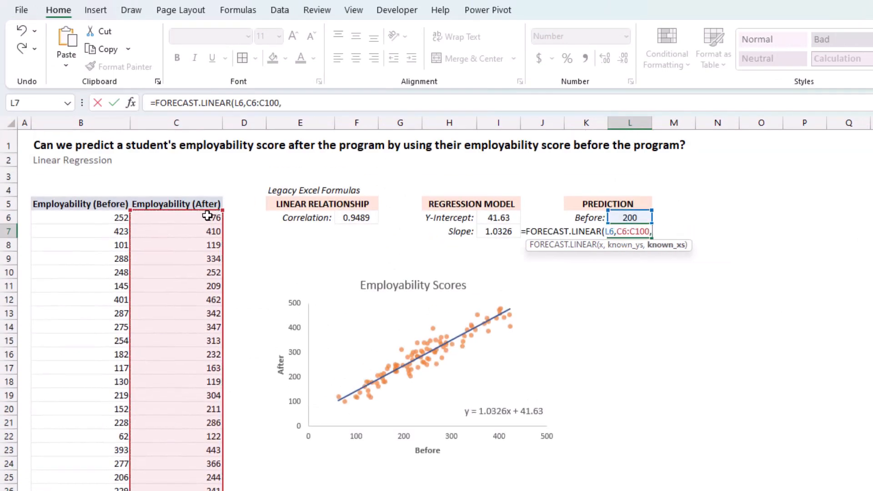
click(80, 217)
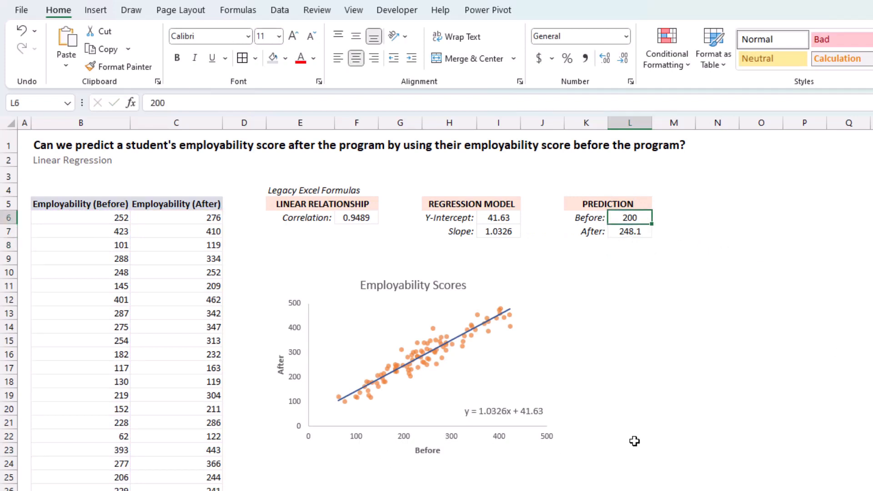
- Check the FORECAST.LINEAR result of 434.0 for a before score of 380
click(629, 230)
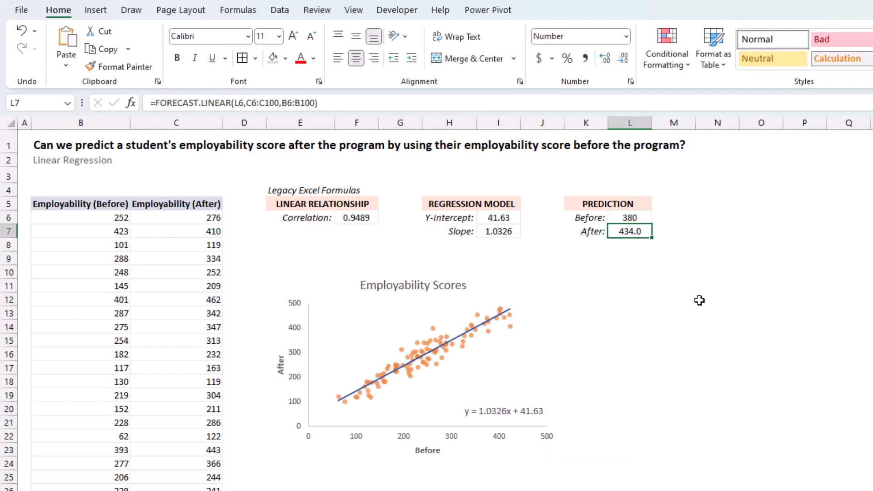
mouse_move(663, 272)
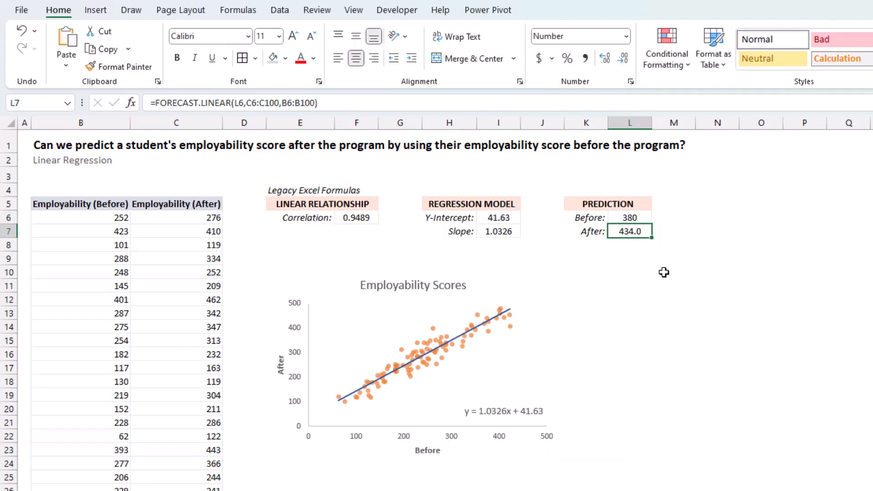